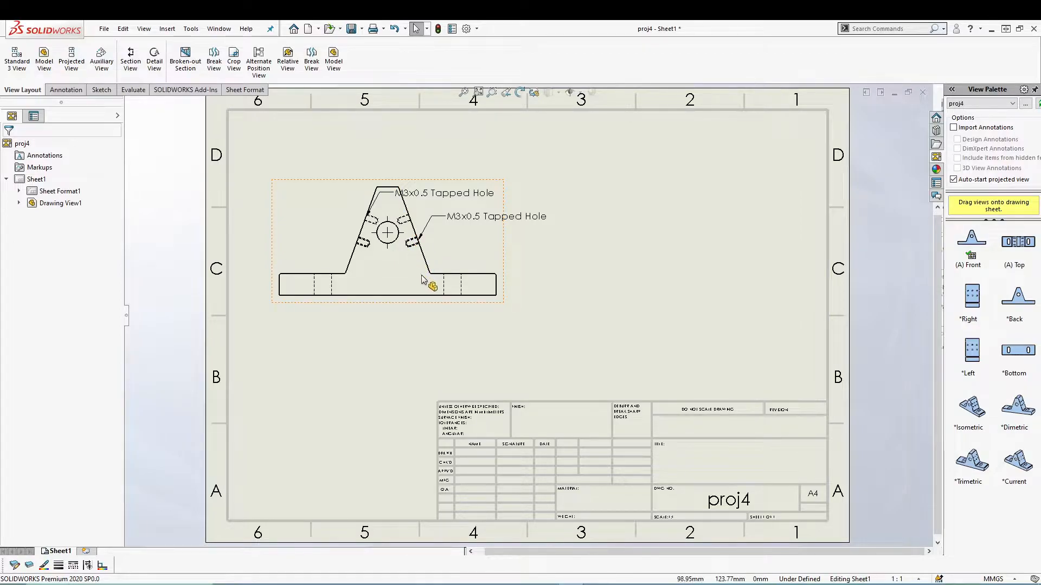
pyautogui.moveTo(431, 267)
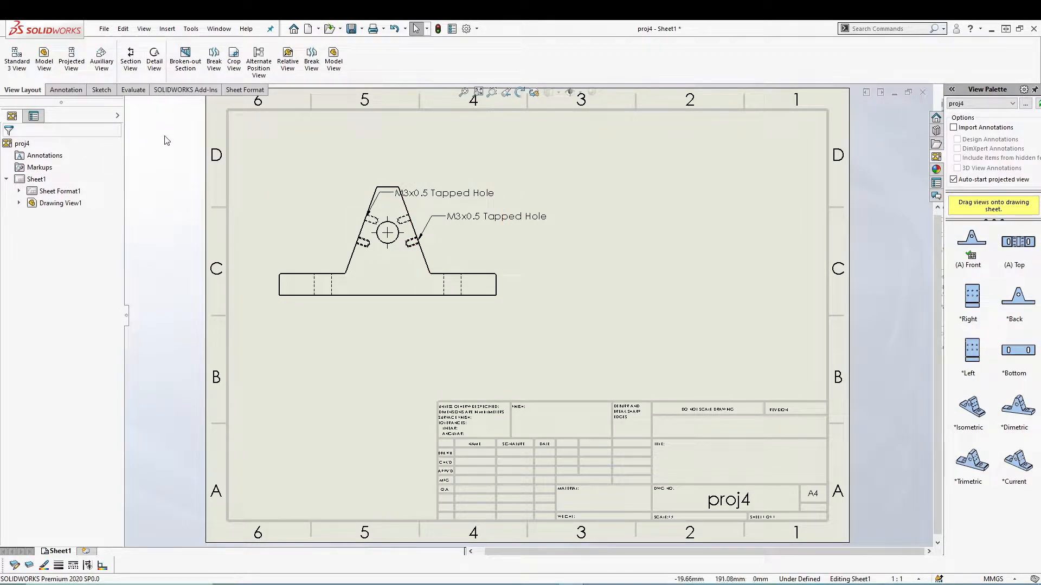
pyautogui.moveTo(566, 251)
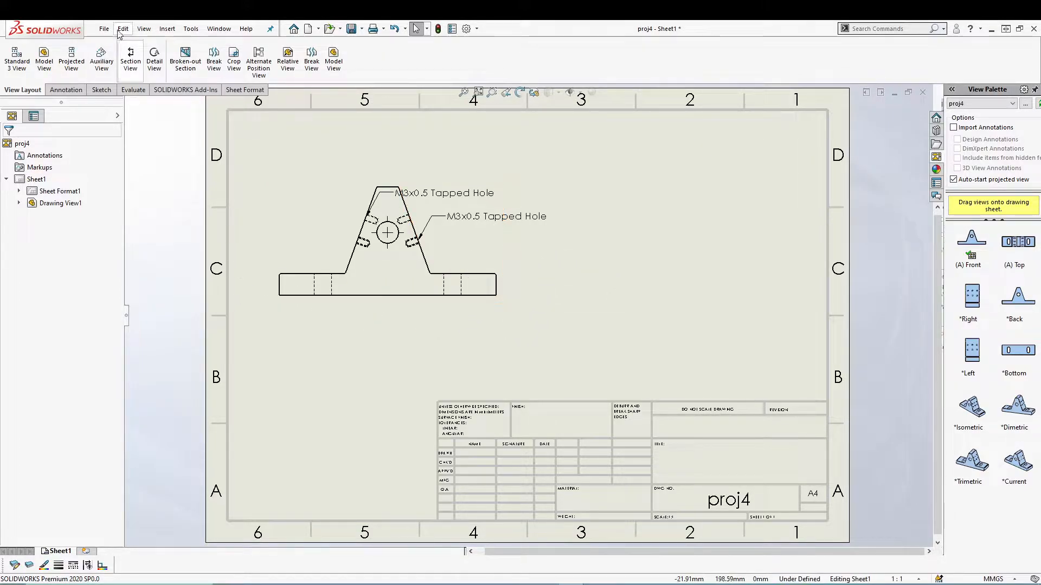
# Step: Start the Detail View command, retrying it, to enlarge the tapped-hole region
pyautogui.click(166, 28)
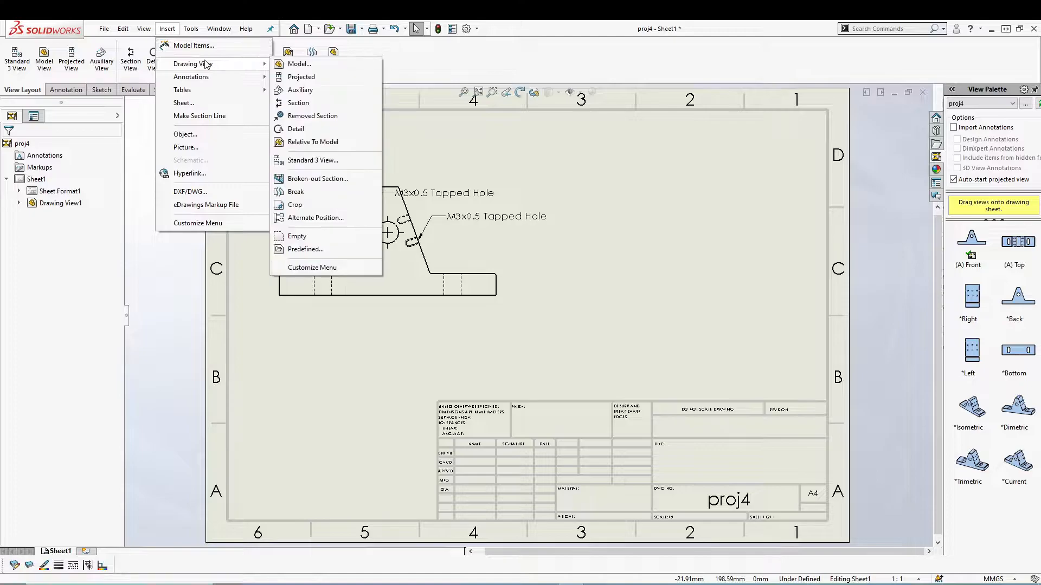
pyautogui.moveTo(296, 129)
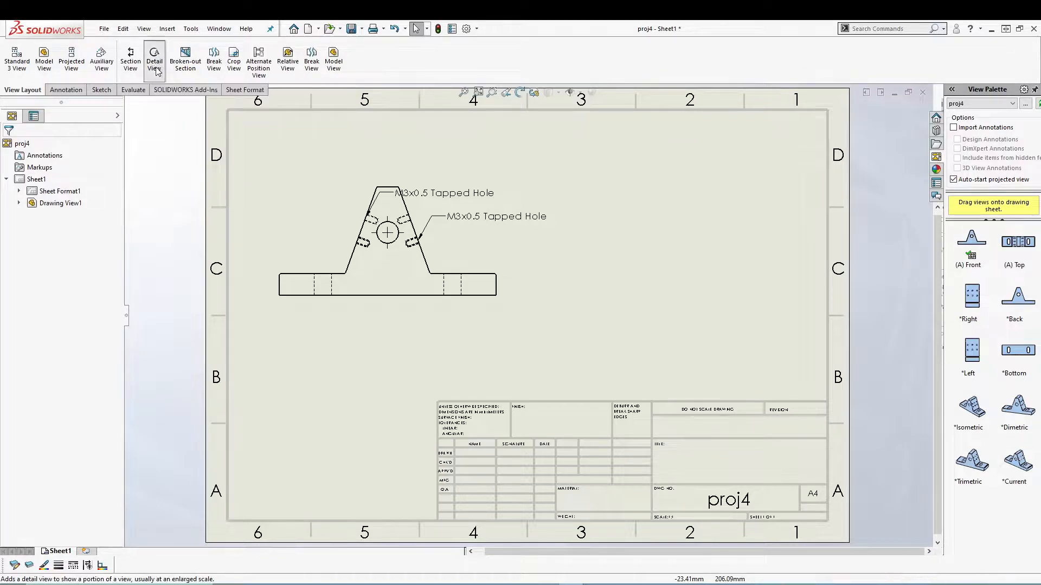
pyautogui.click(154, 58)
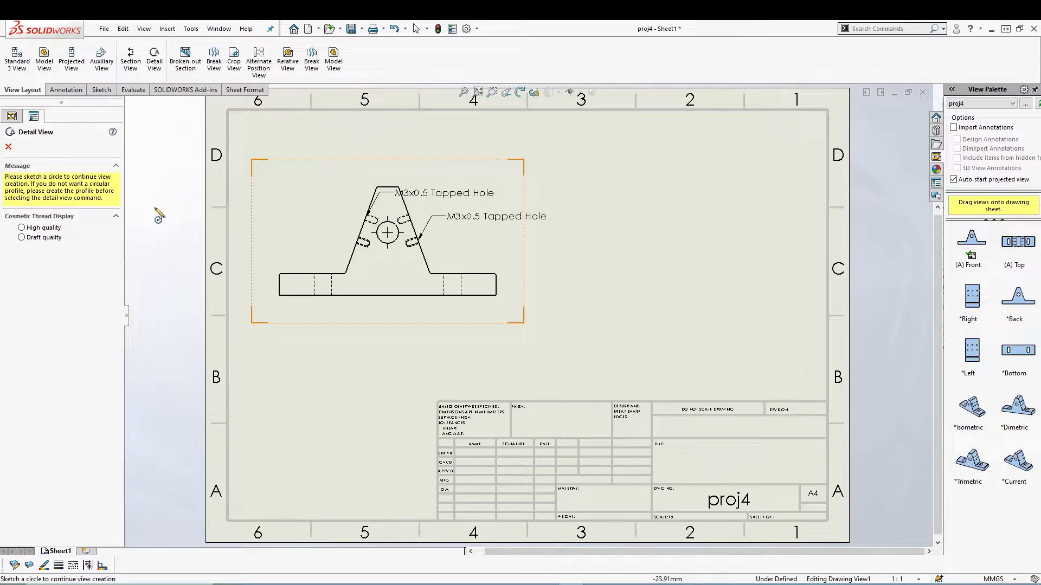
pyautogui.moveTo(328, 159)
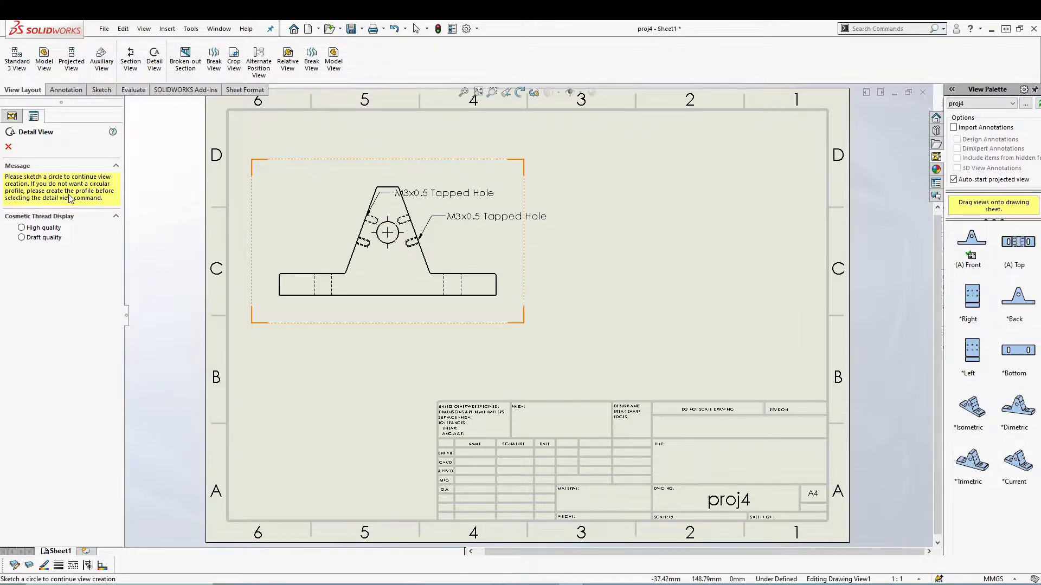
pyautogui.moveTo(69, 198)
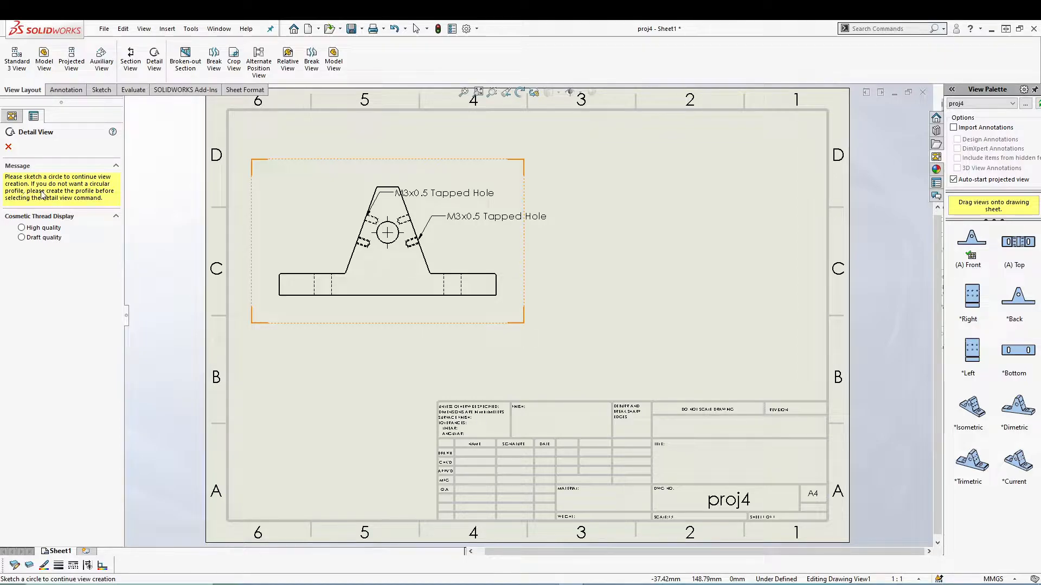
pyautogui.moveTo(330, 188)
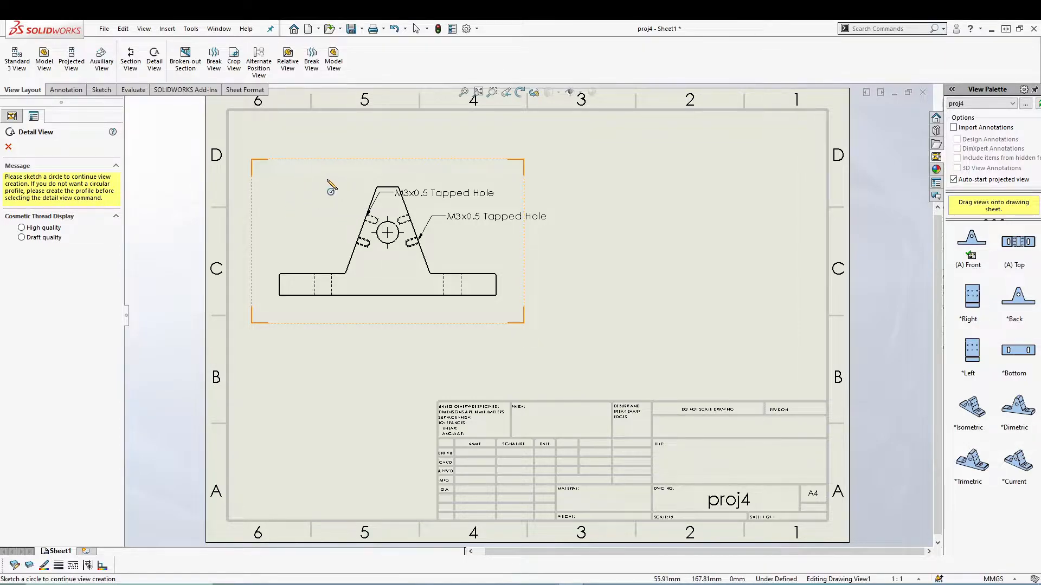
pyautogui.moveTo(415, 193)
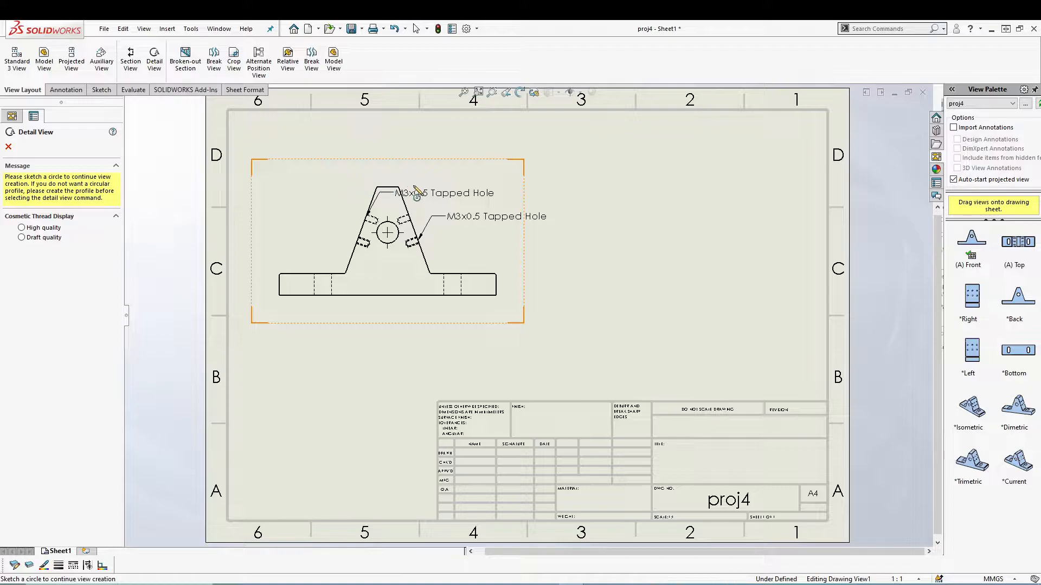
pyautogui.moveTo(347, 215)
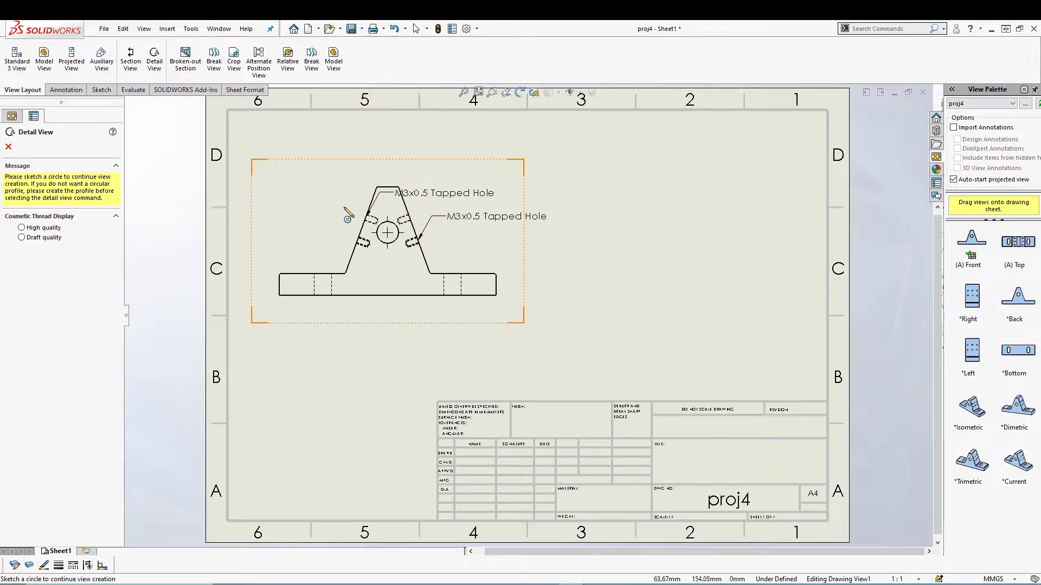
pyautogui.moveTo(425, 183)
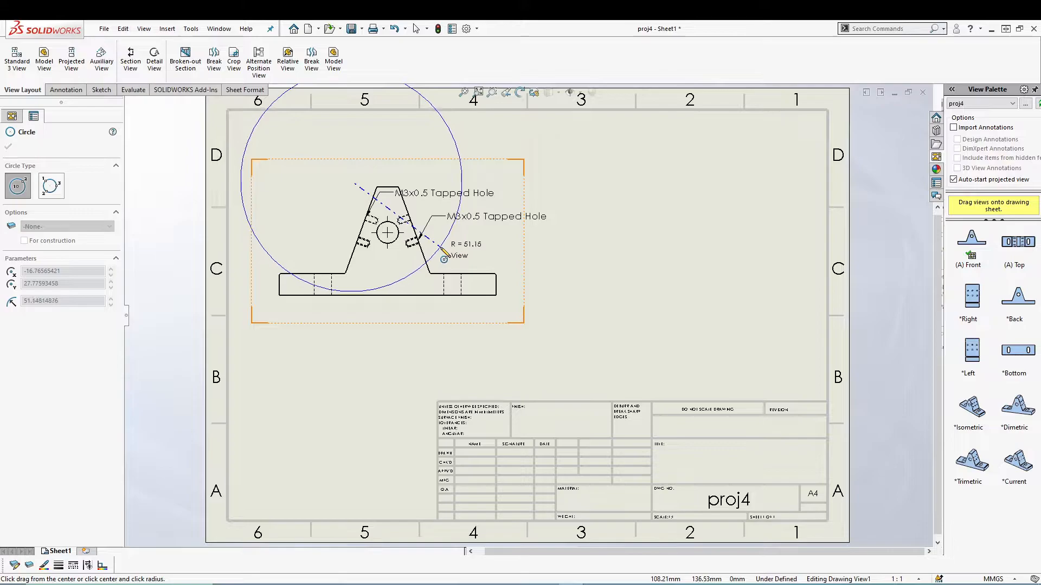
pyautogui.moveTo(423, 233)
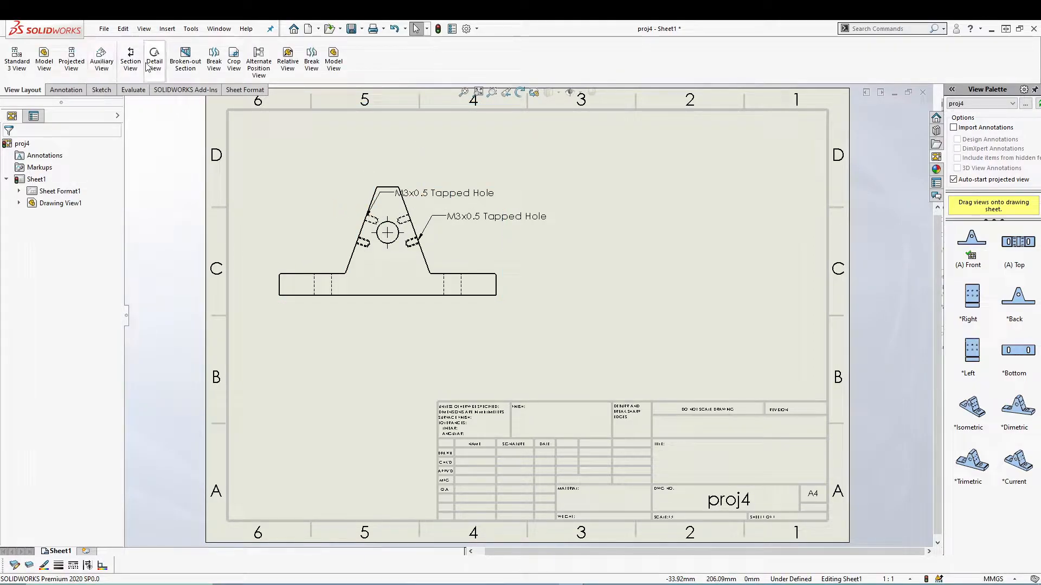
pyautogui.click(153, 56)
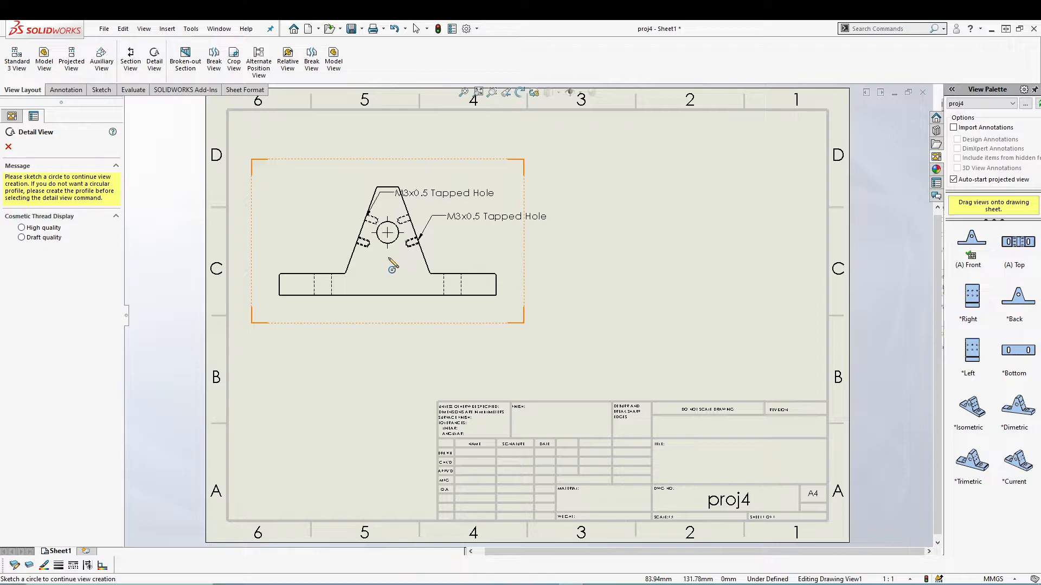
pyautogui.moveTo(398, 239)
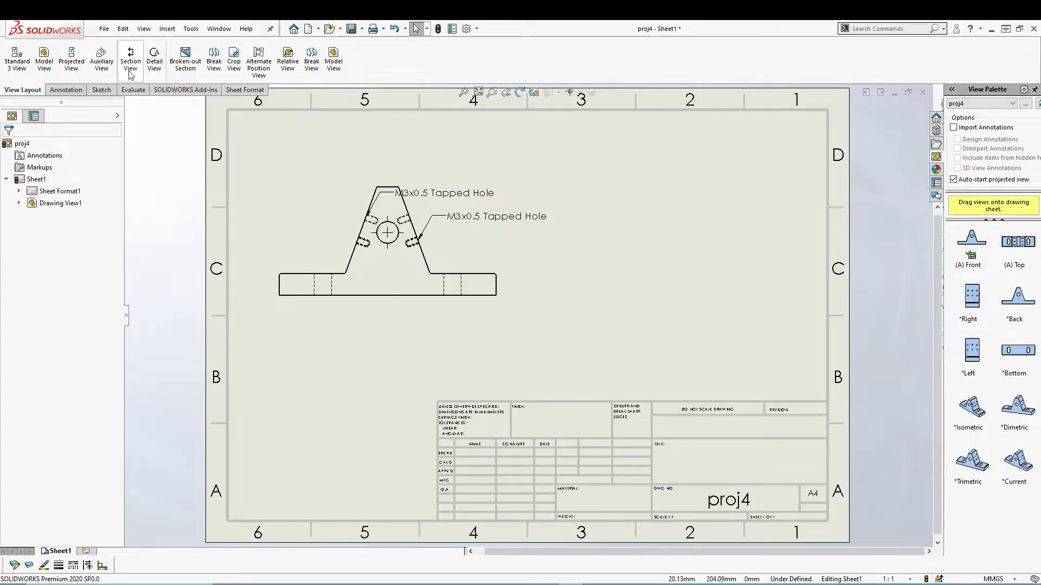
pyautogui.click(154, 59)
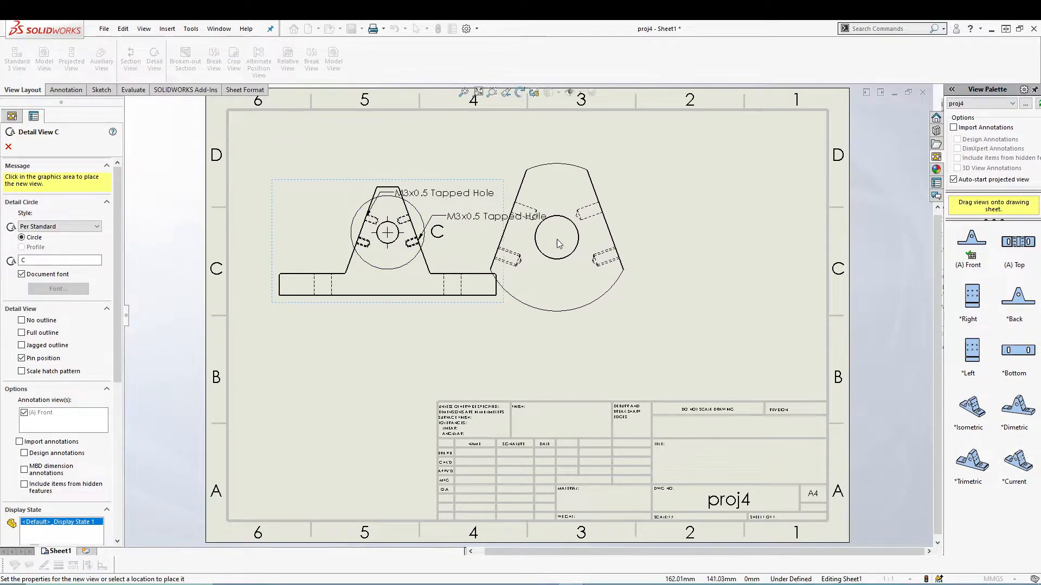
pyautogui.moveTo(604, 259)
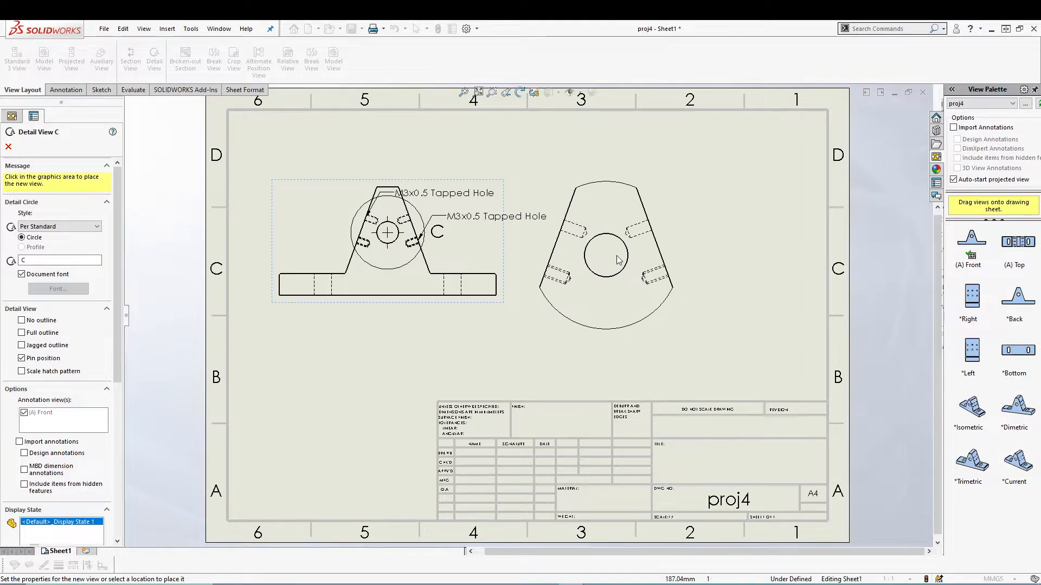
pyautogui.moveTo(642, 251)
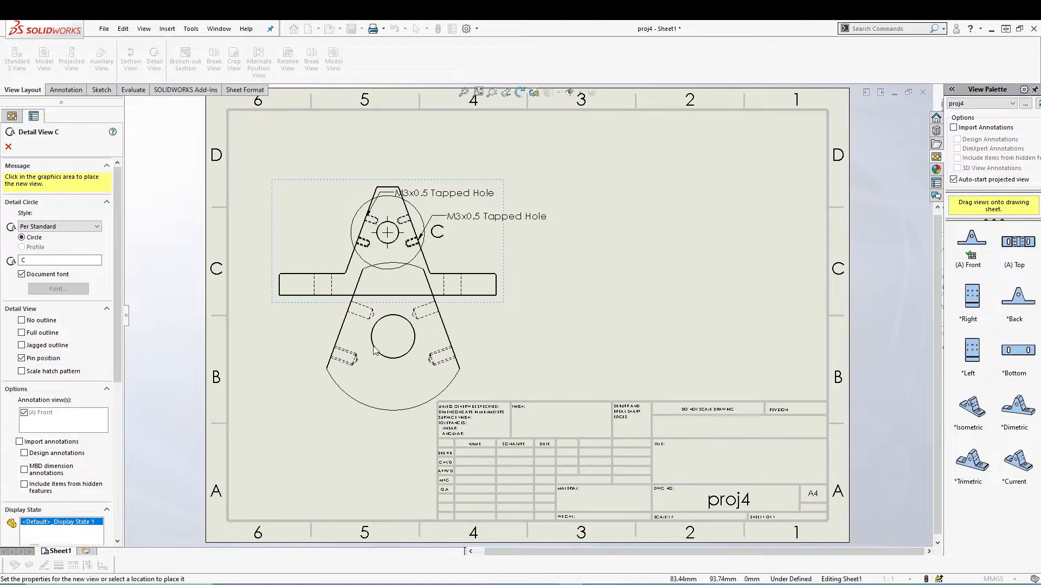
pyautogui.moveTo(673, 259)
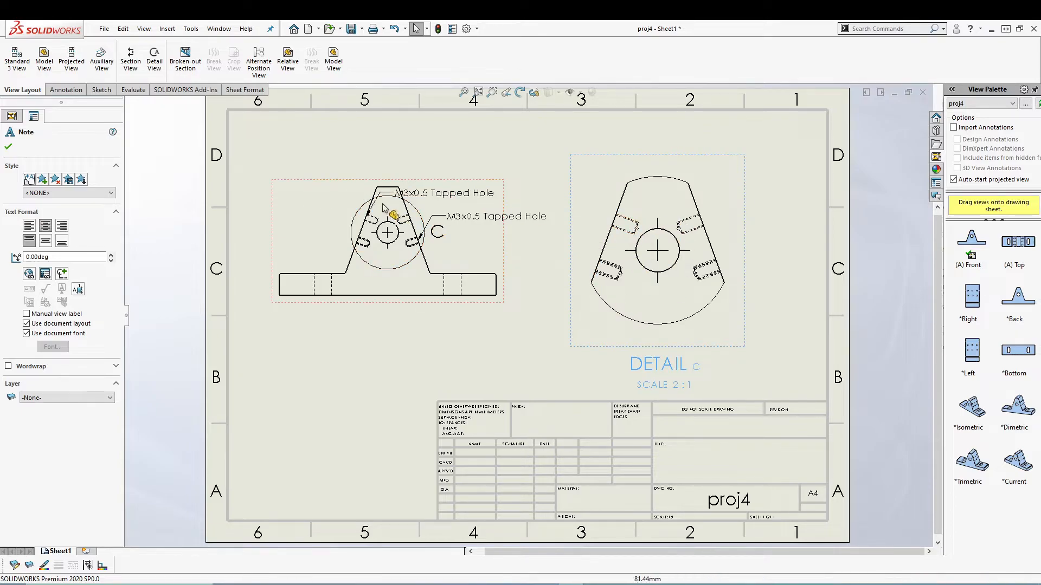
pyautogui.moveTo(609, 332)
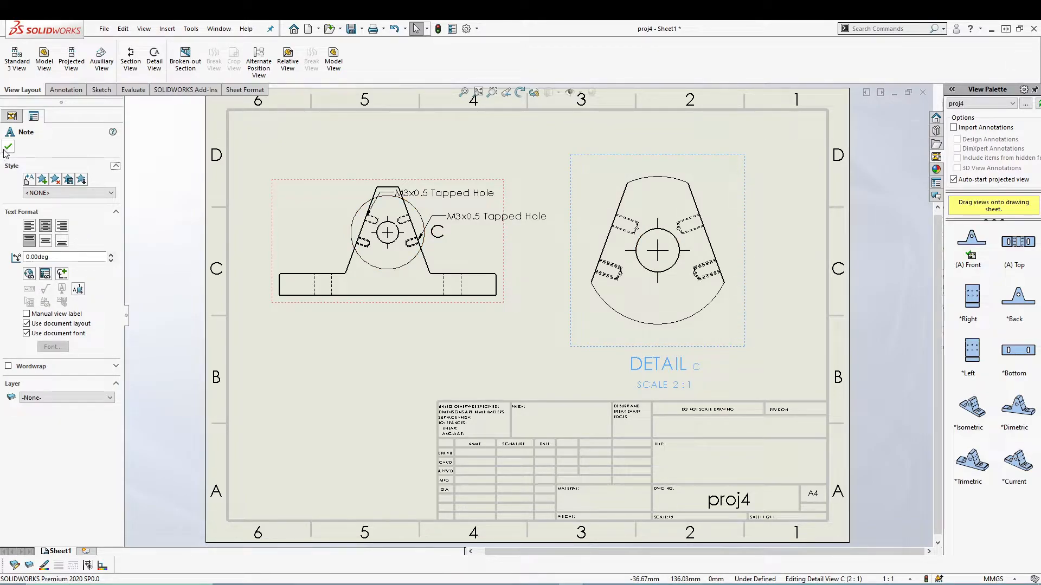
# Step: Confirm the edit to the DETAIL C label note
pyautogui.click(7, 147)
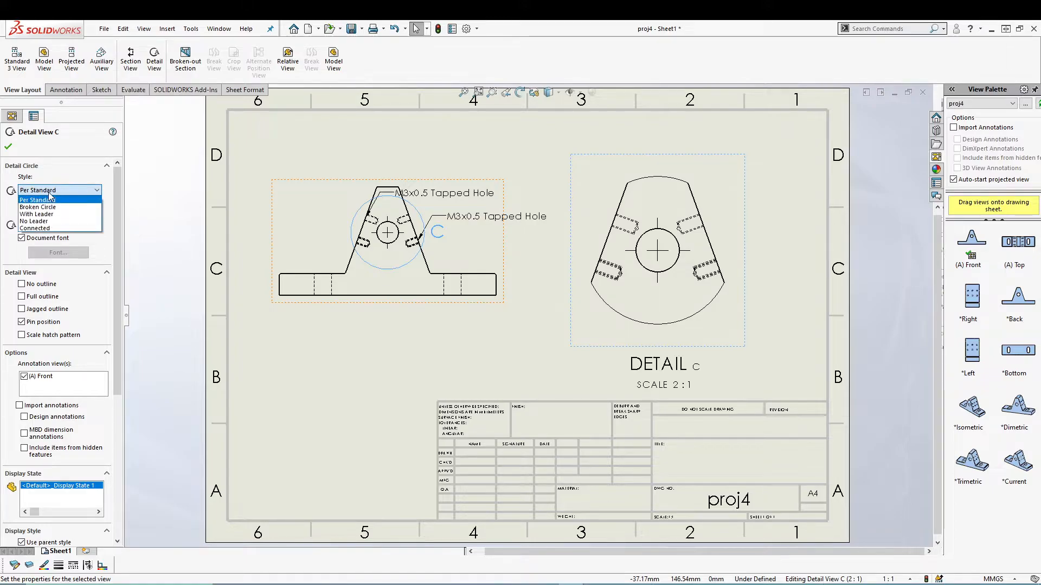
# Step: Try broken-circle and leader styles on detail circle C, then return to standard
pyautogui.click(38, 206)
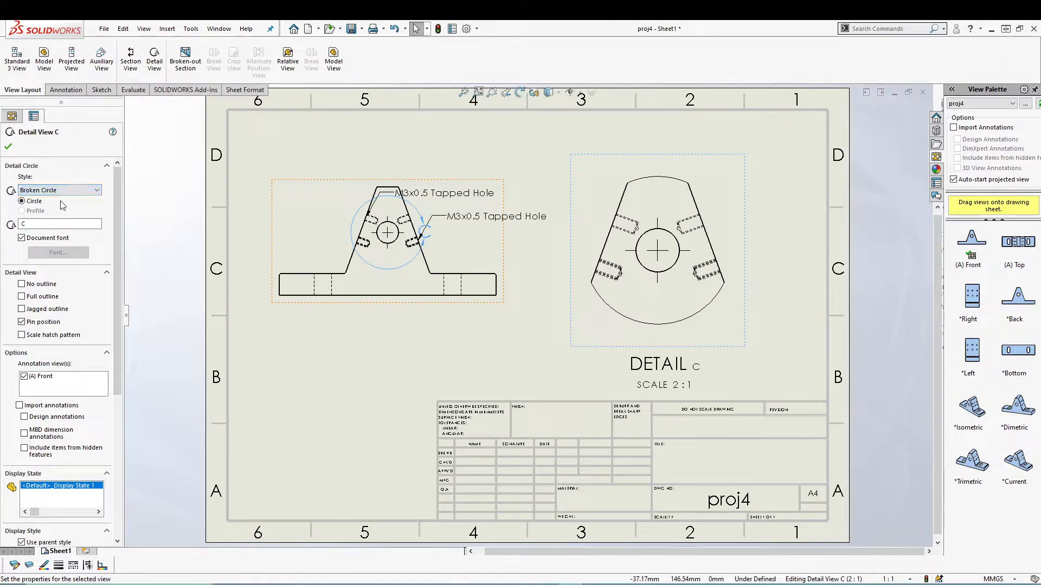
pyautogui.click(58, 190)
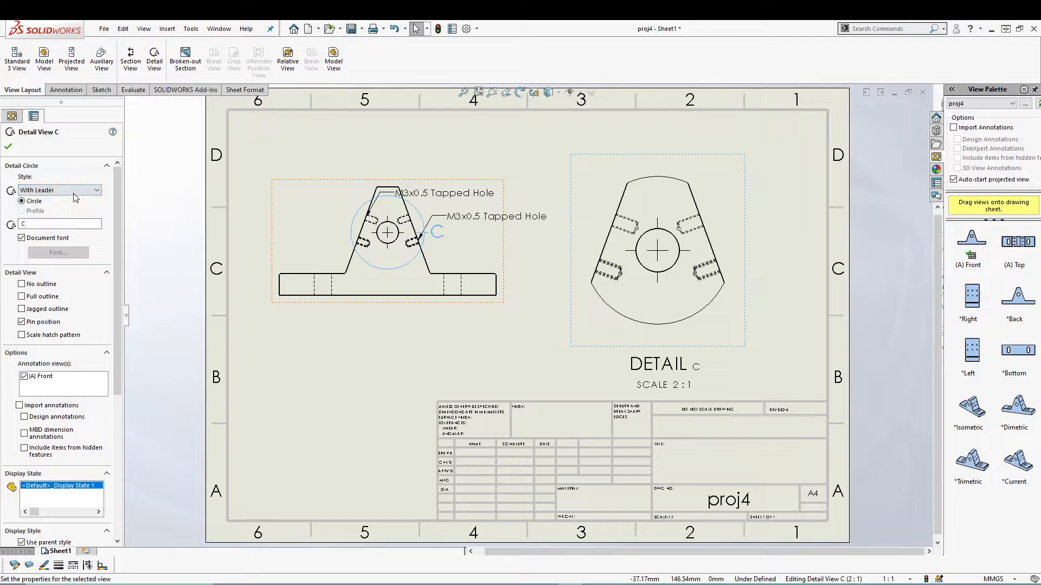
pyautogui.click(58, 190)
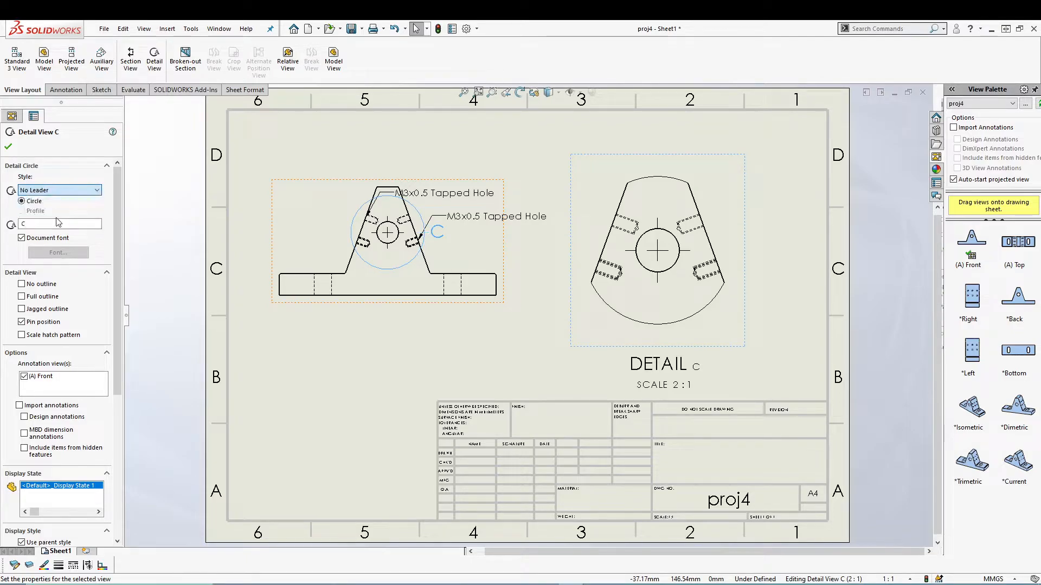
pyautogui.click(56, 191)
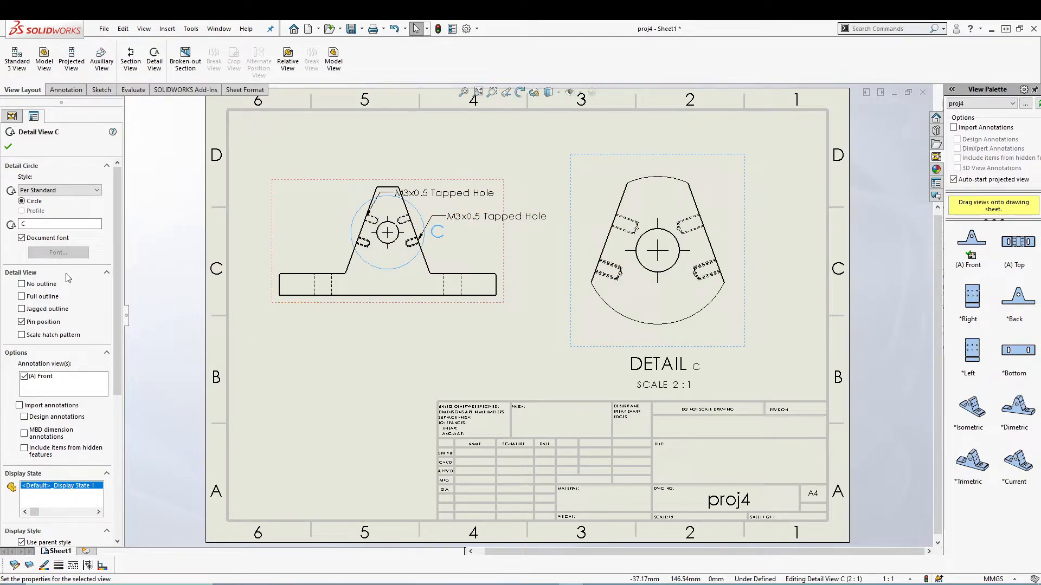
pyautogui.click(60, 224)
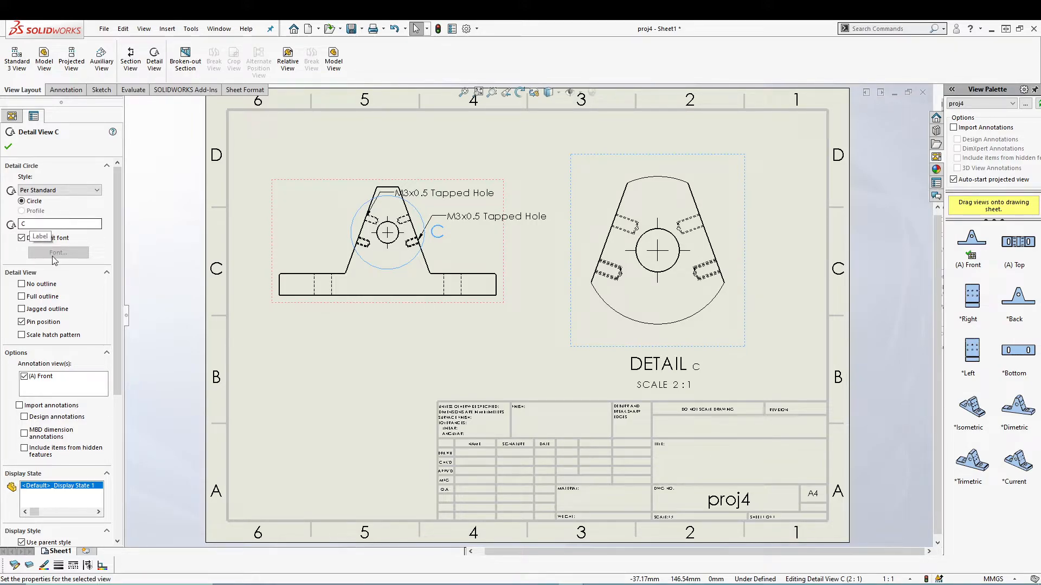
pyautogui.click(22, 285)
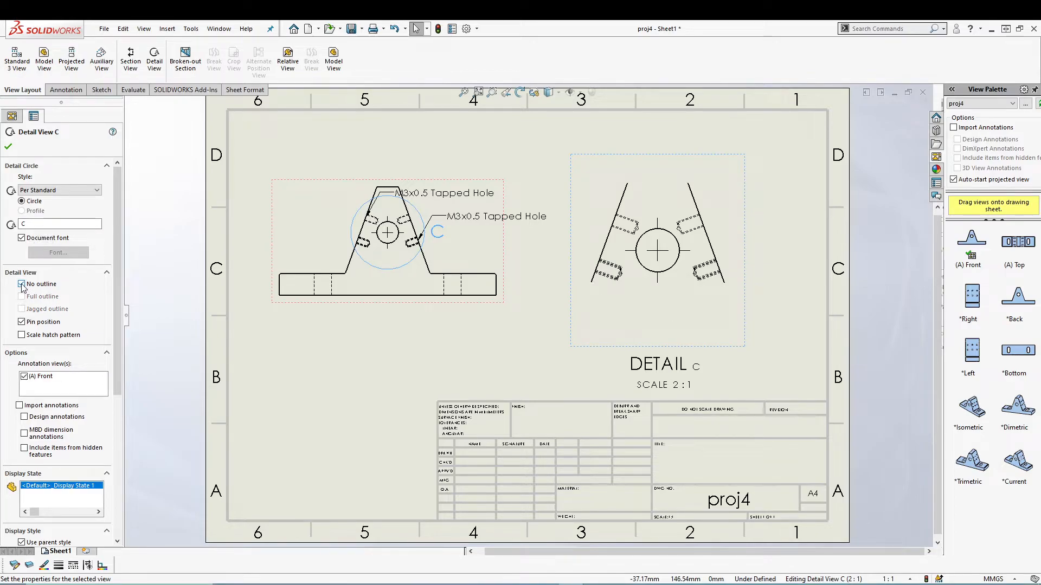
pyautogui.click(21, 296)
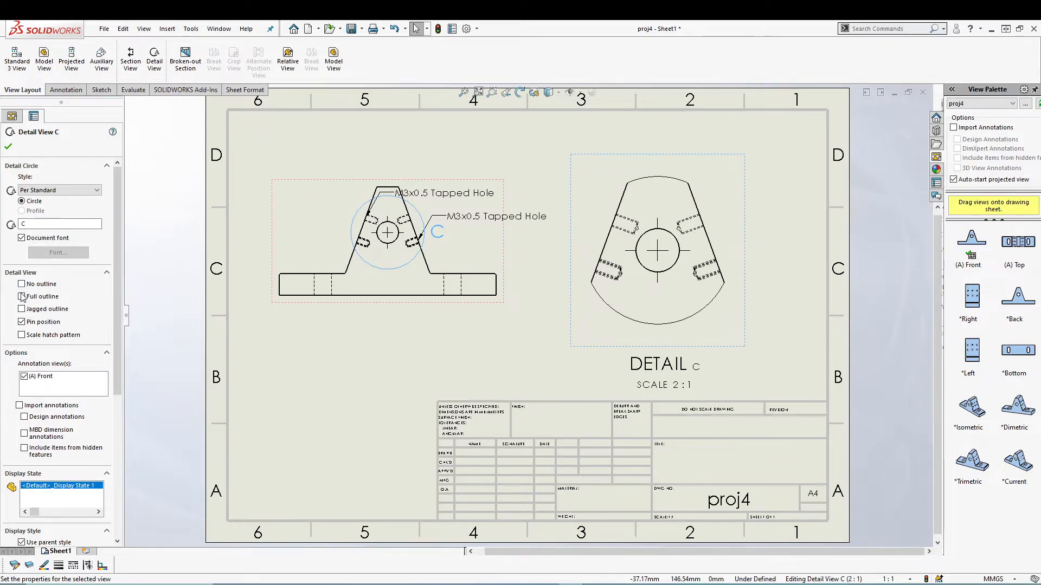
pyautogui.click(22, 297)
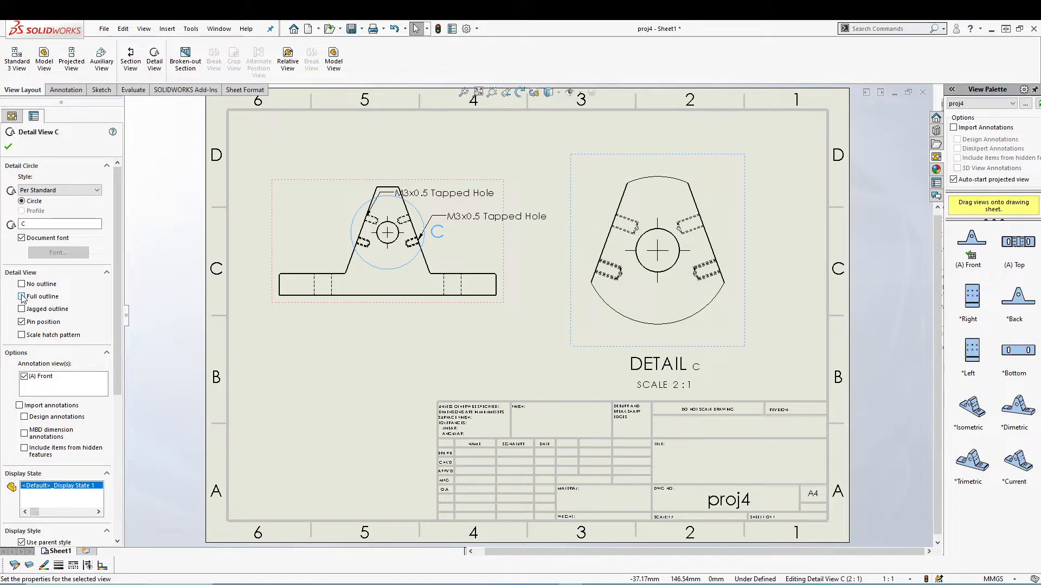
pyautogui.click(22, 296)
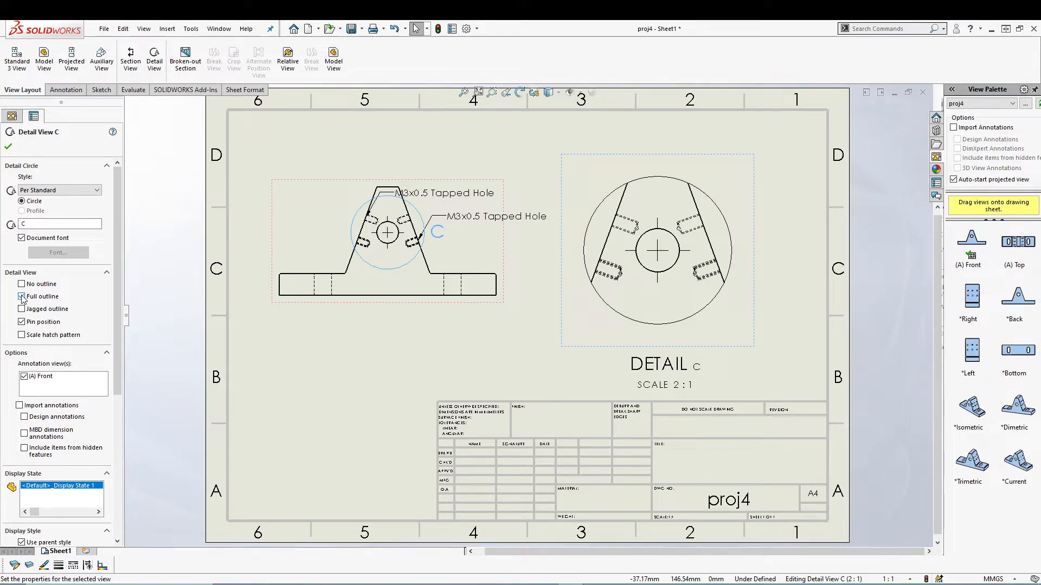
pyautogui.click(22, 296)
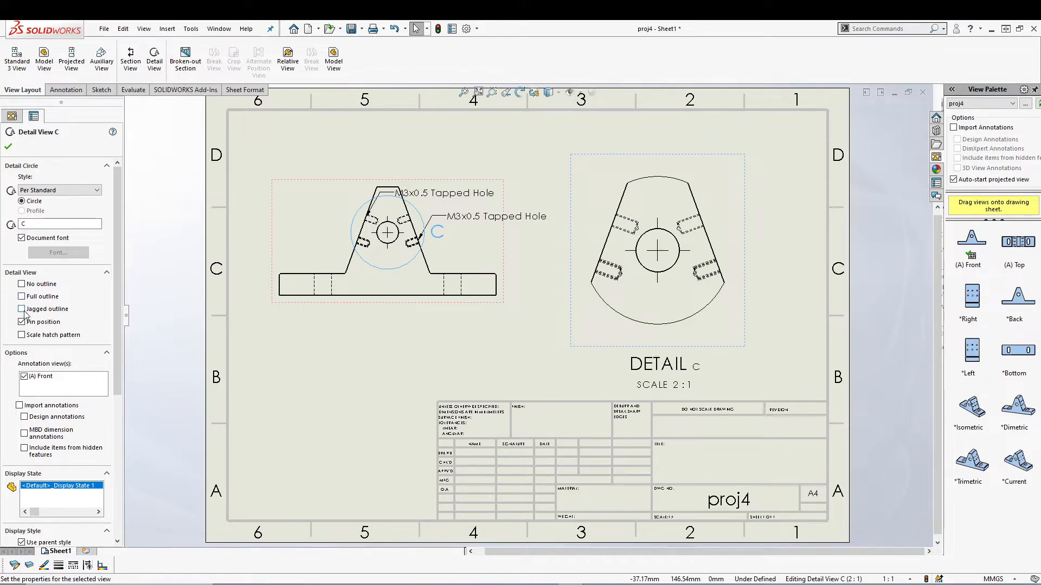
pyautogui.click(22, 309)
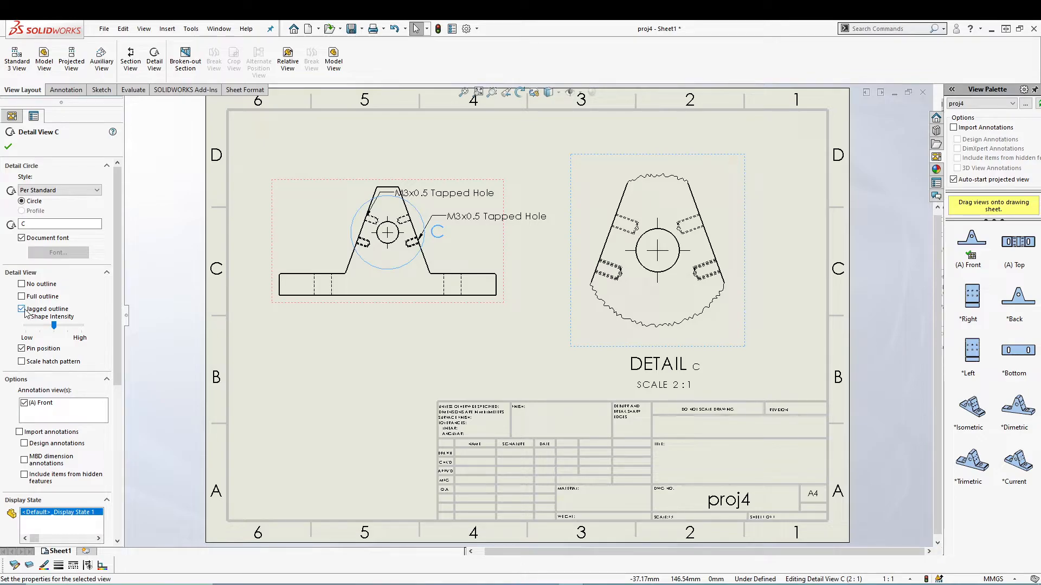
pyautogui.click(22, 309)
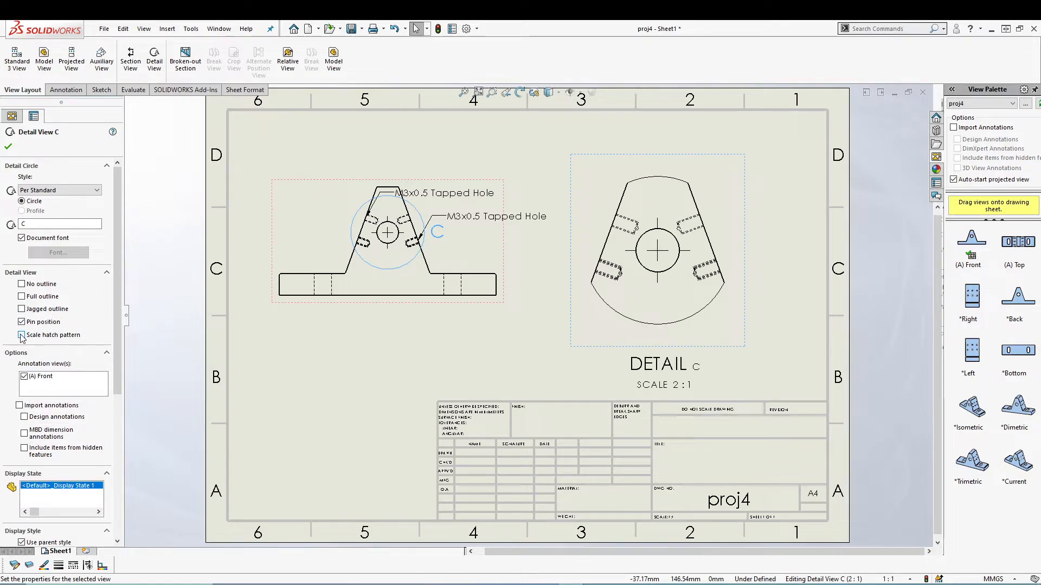
pyautogui.click(22, 335)
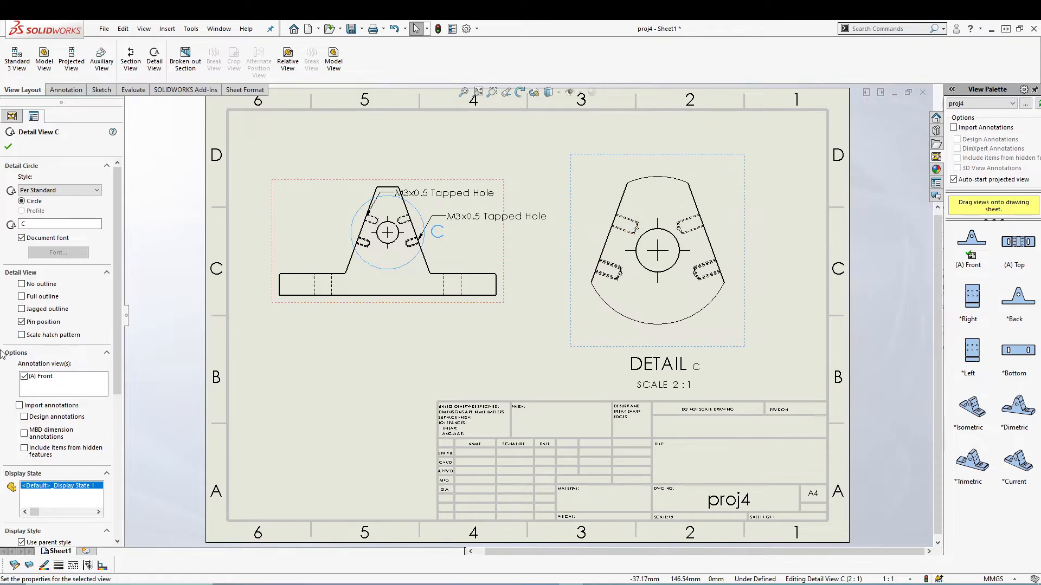
pyautogui.click(24, 376)
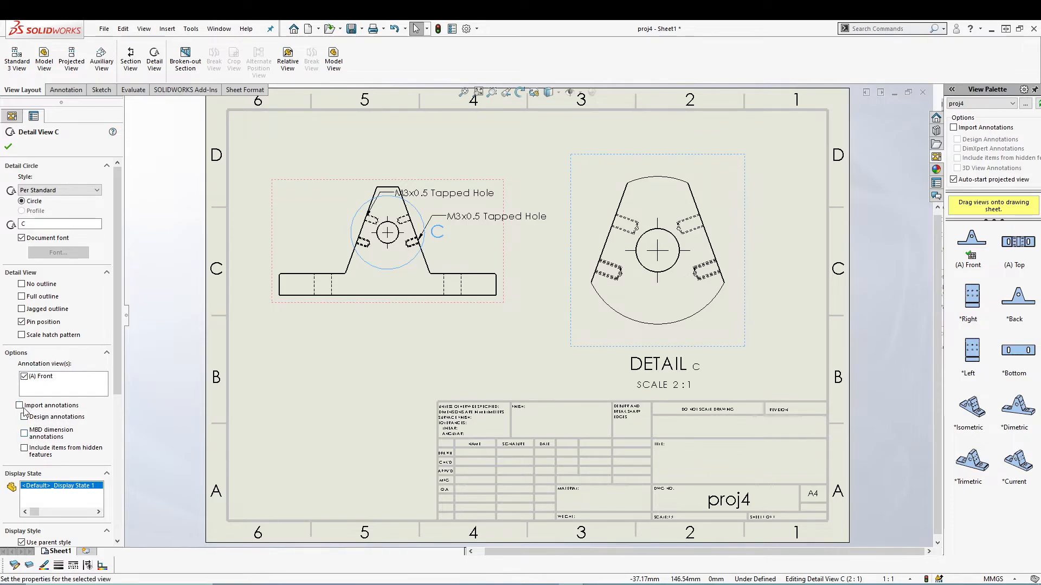
pyautogui.scroll(-3)
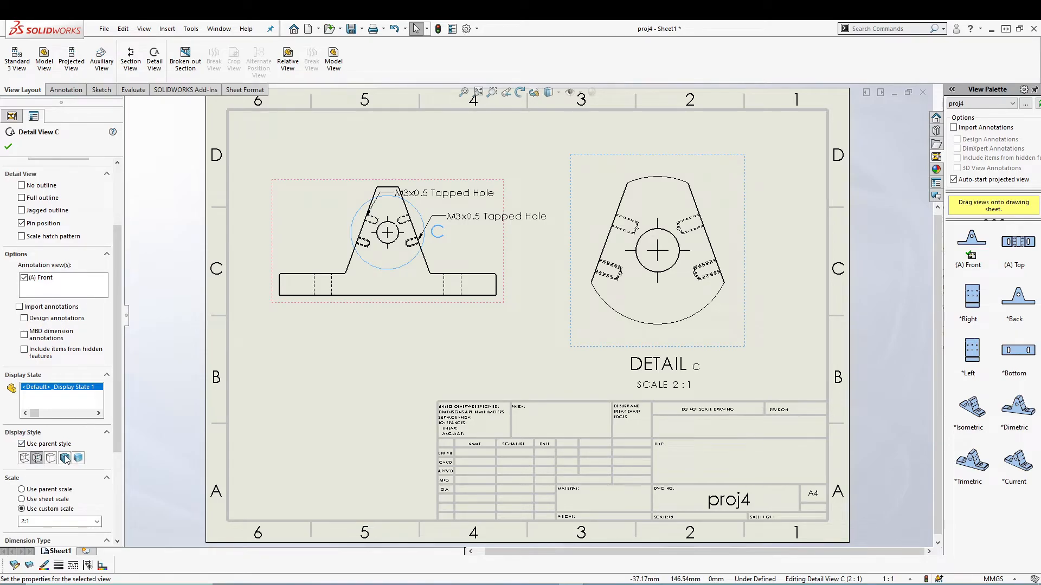
pyautogui.click(21, 443)
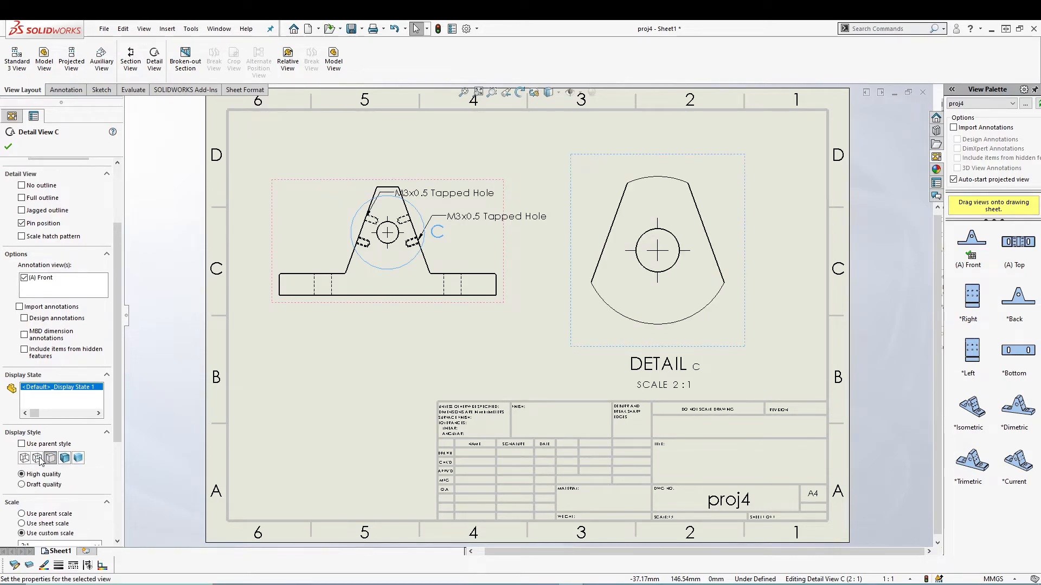
pyautogui.click(25, 443)
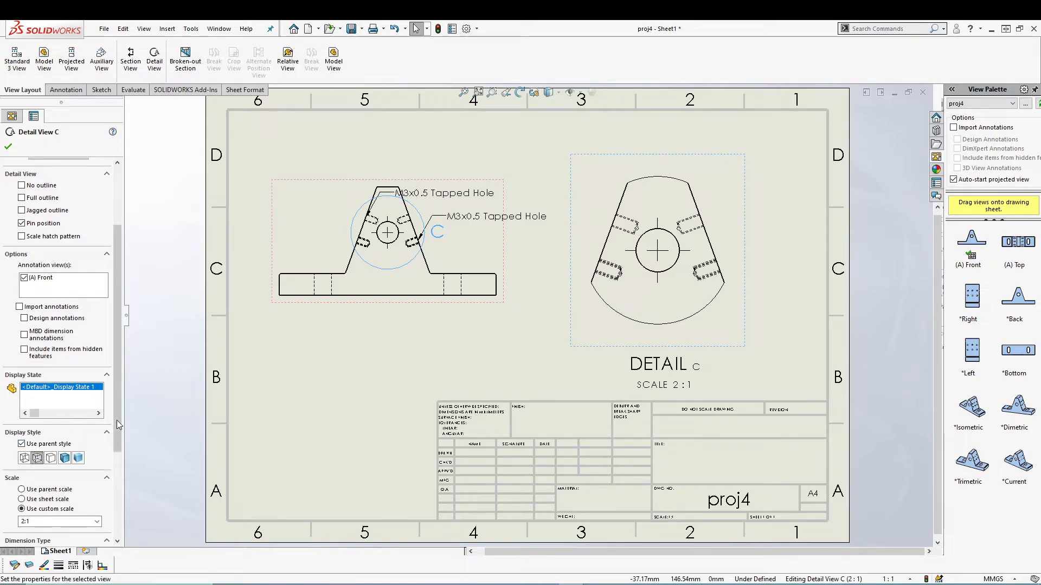
pyautogui.scroll(-3)
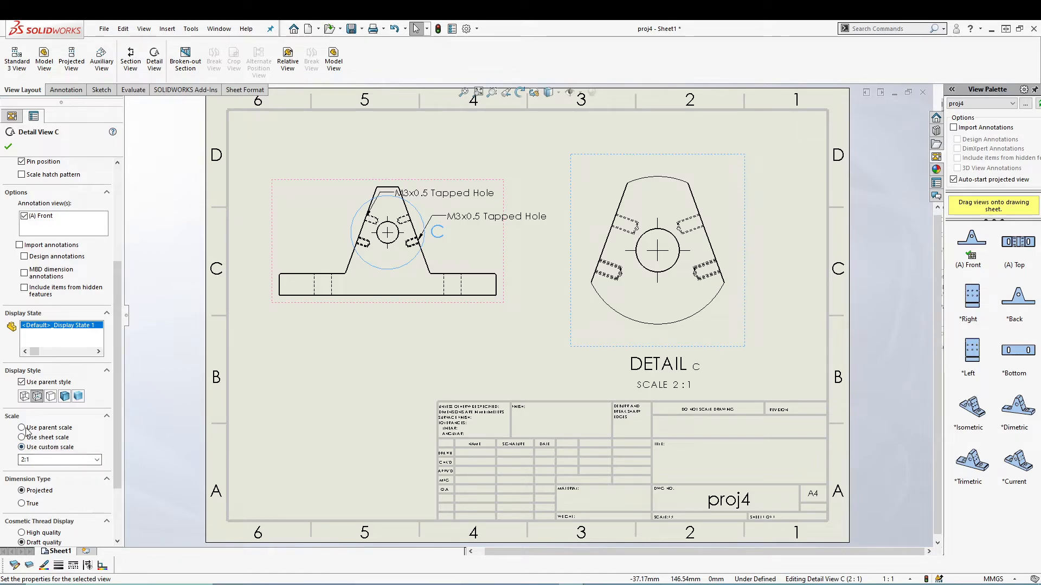
pyautogui.click(21, 437)
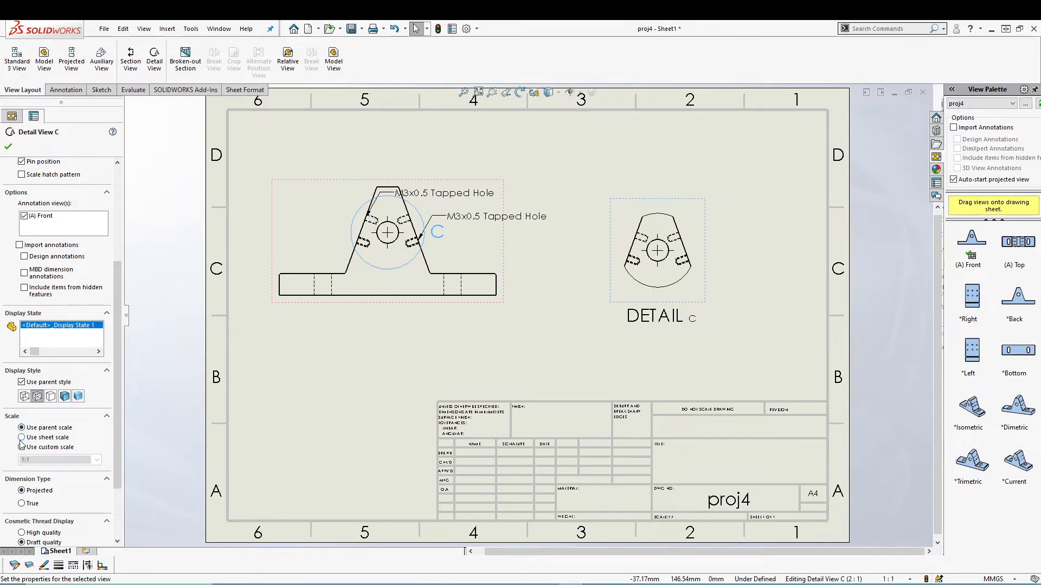
pyautogui.click(22, 447)
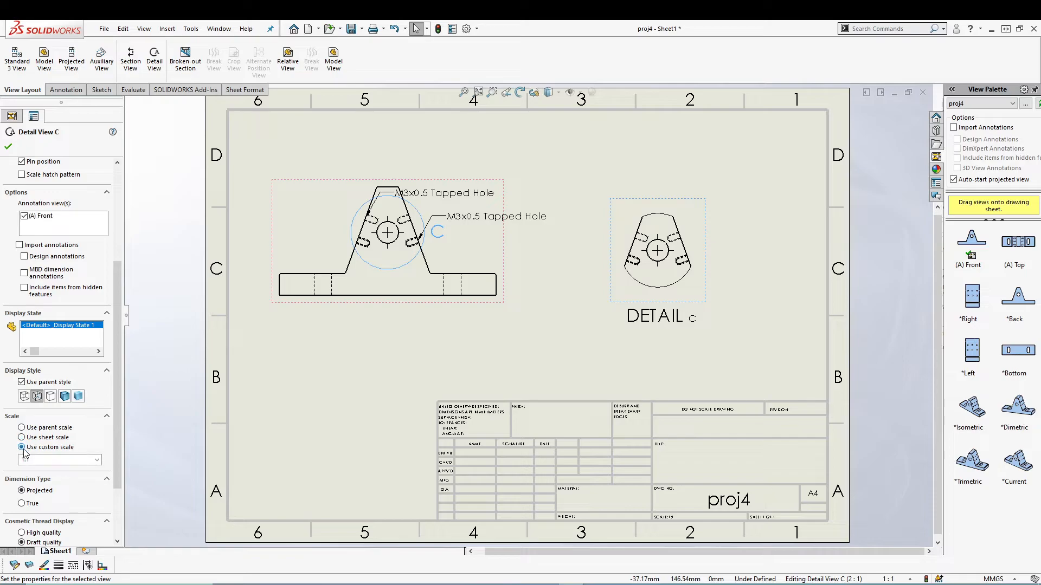
pyautogui.click(95, 460)
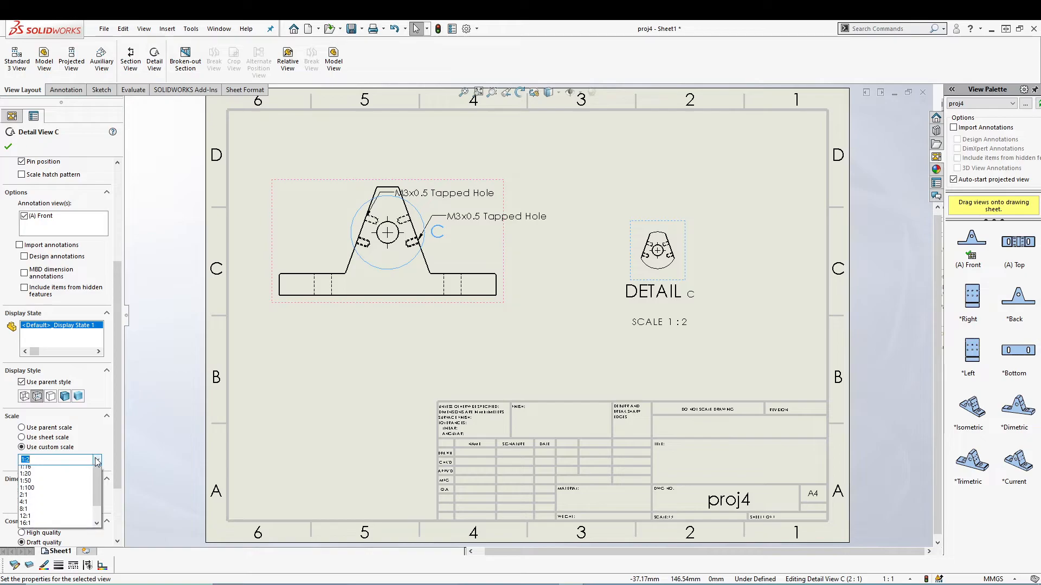
pyautogui.click(27, 494)
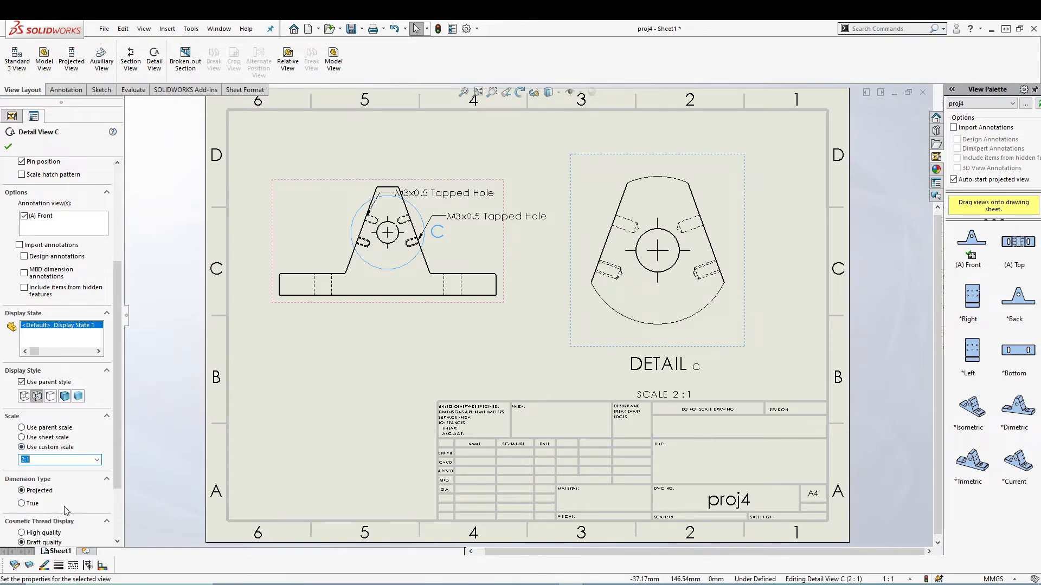
pyautogui.scroll(-3)
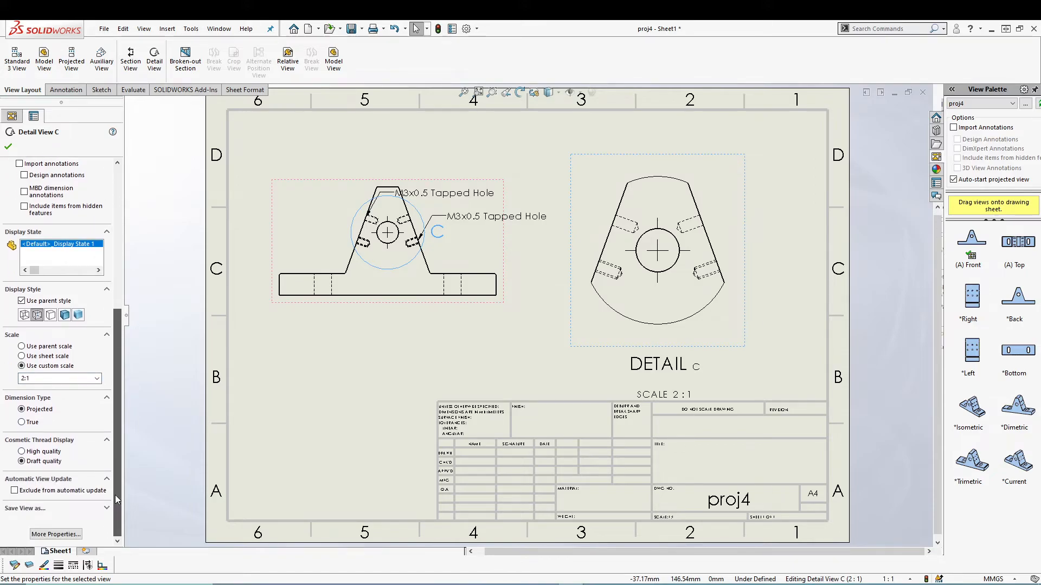
# Step: Accept Detail C settings and move the DETAIL C and SCALE 2:1 labels up under the view
pyautogui.click(7, 146)
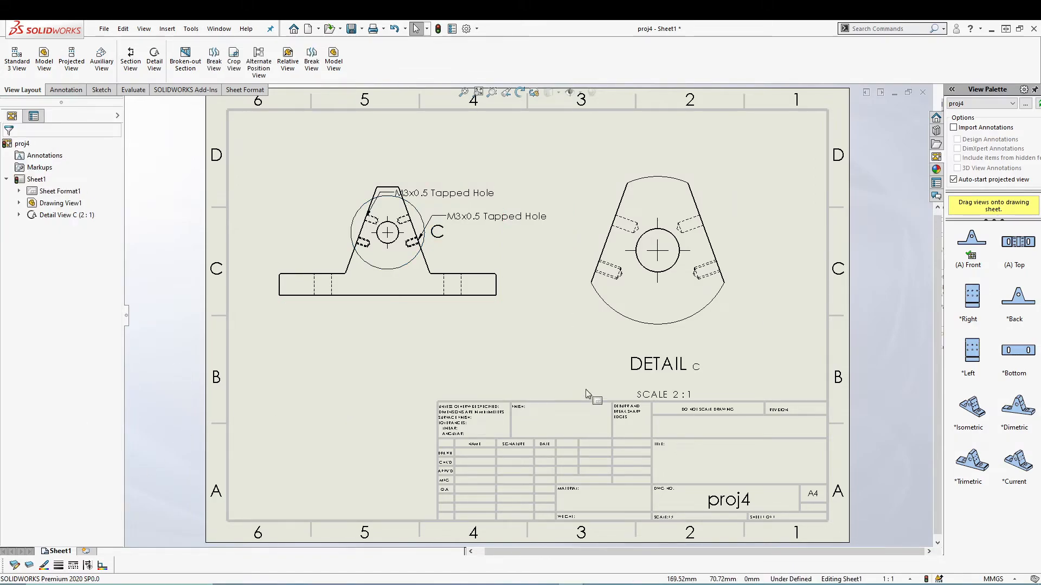
pyautogui.click(657, 341)
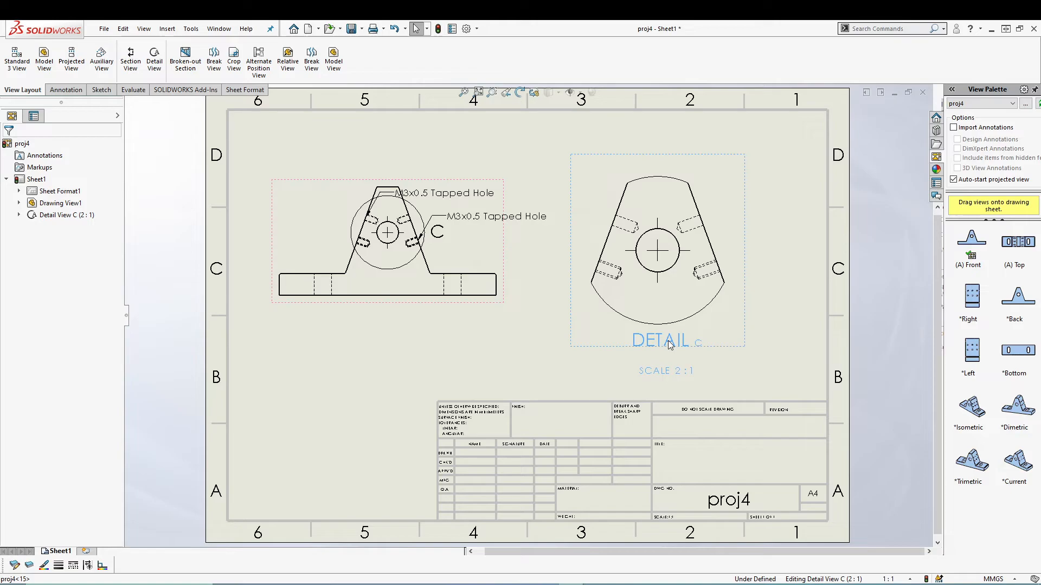
pyautogui.click(335, 356)
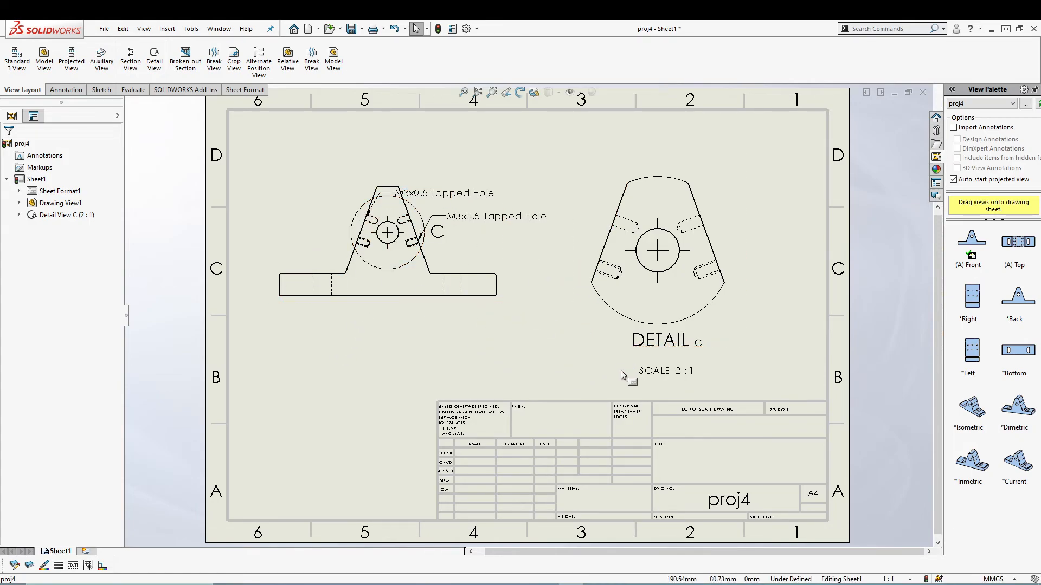
pyautogui.moveTo(350, 419)
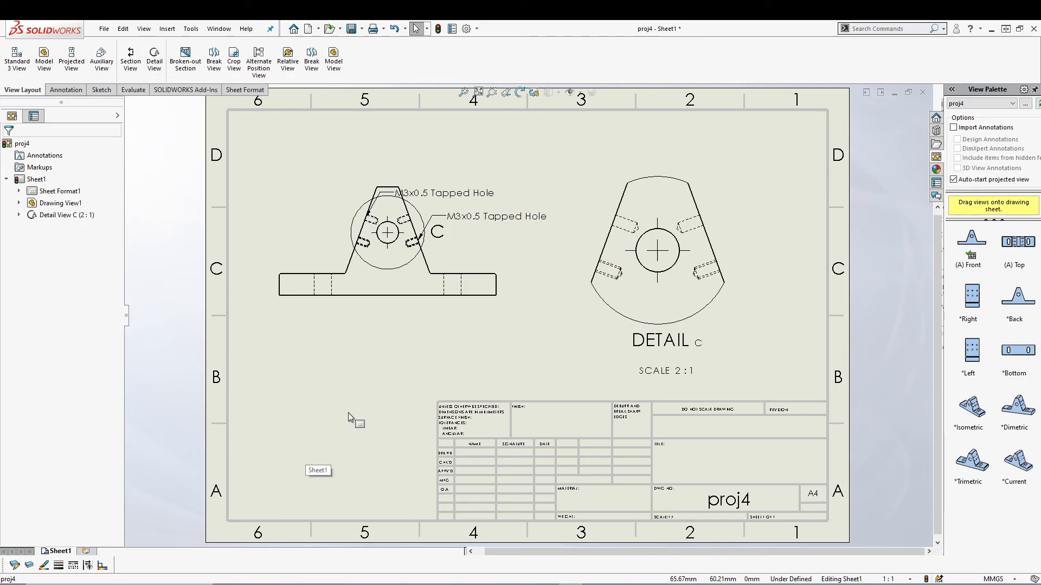